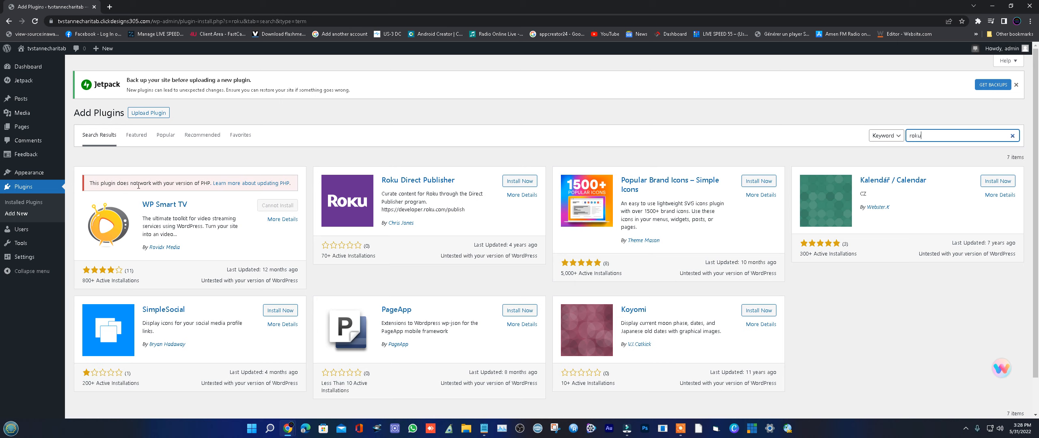
mouse_move(178, 184)
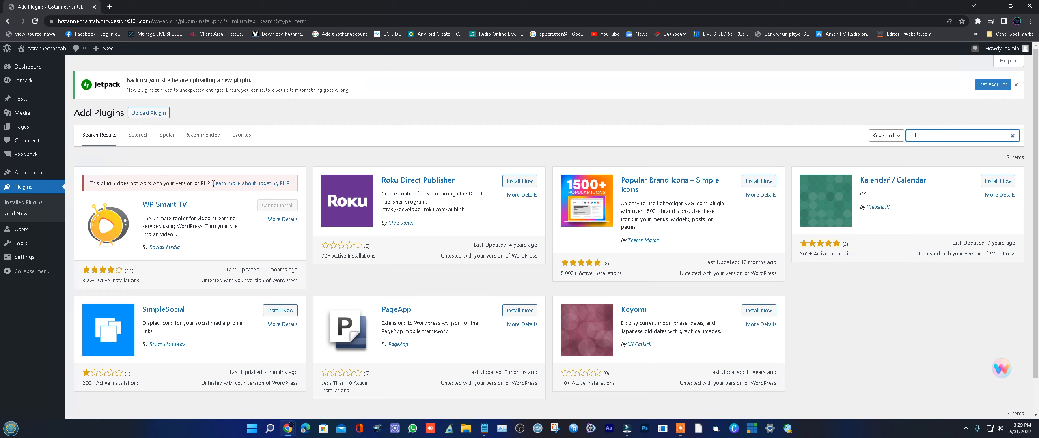
mouse_move(224, 189)
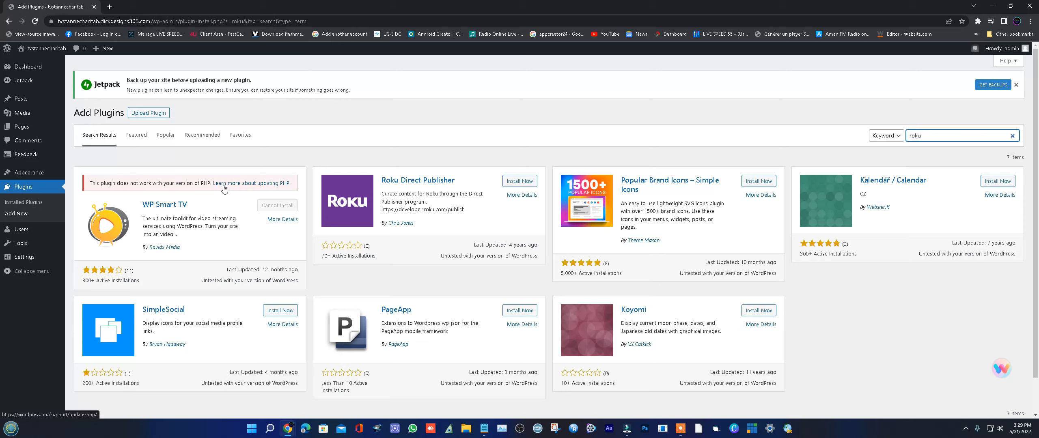
mouse_move(232, 189)
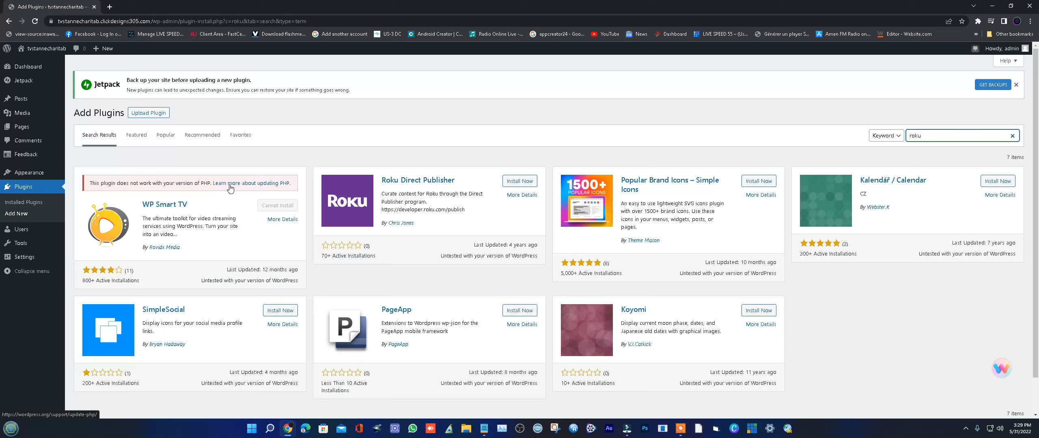
mouse_move(567, 278)
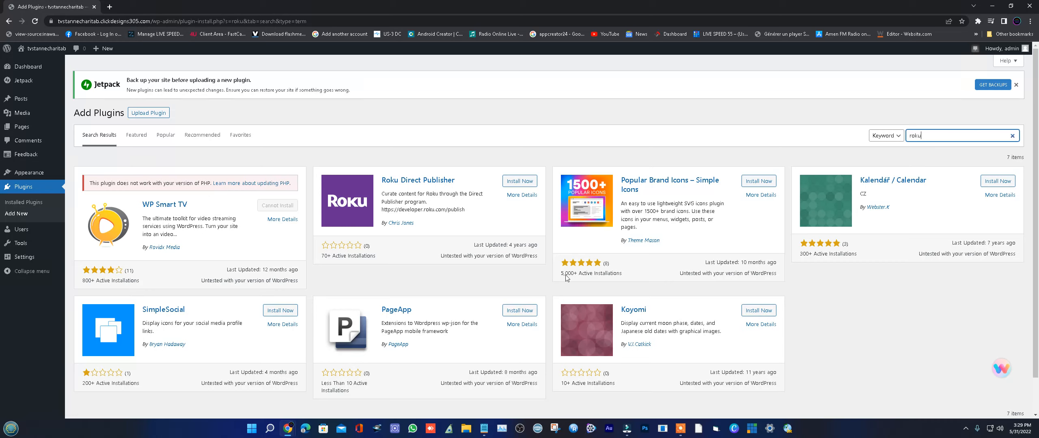
mouse_move(998, 11)
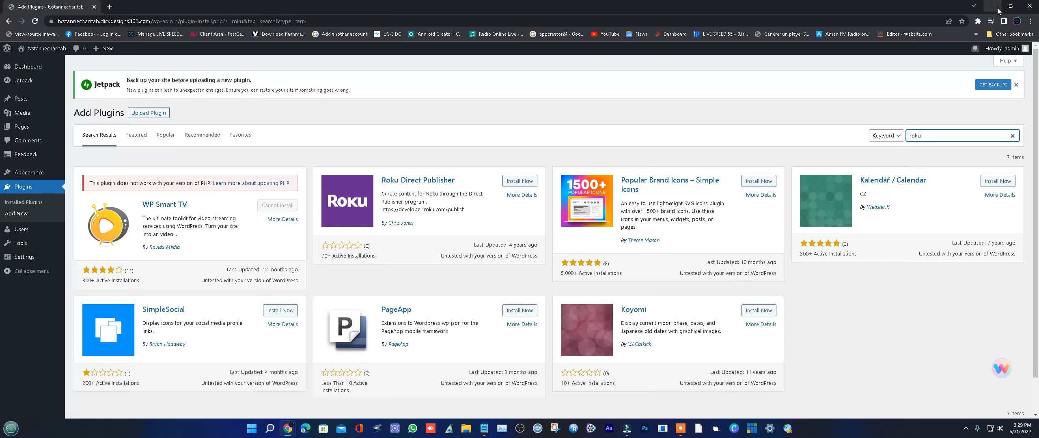
mouse_move(992, 6)
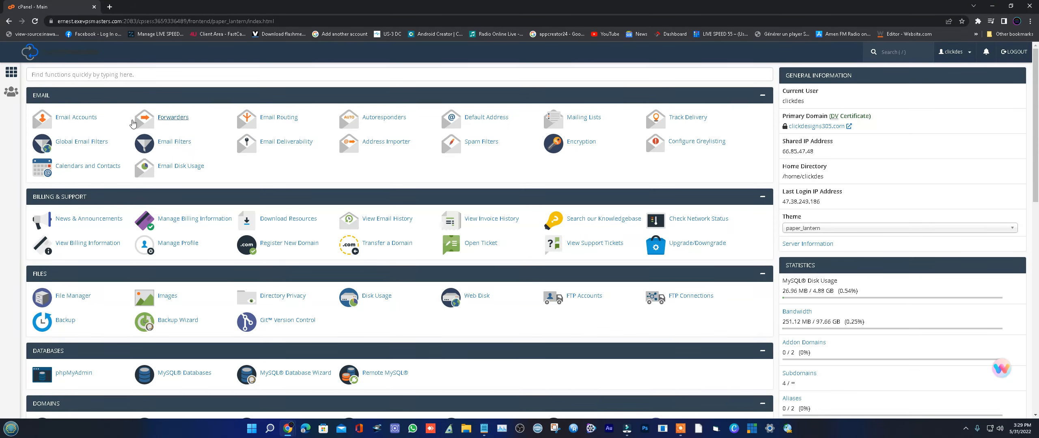
Filter cPanel's feature list by searching 'ph' to show the PHP tools.
click(398, 74)
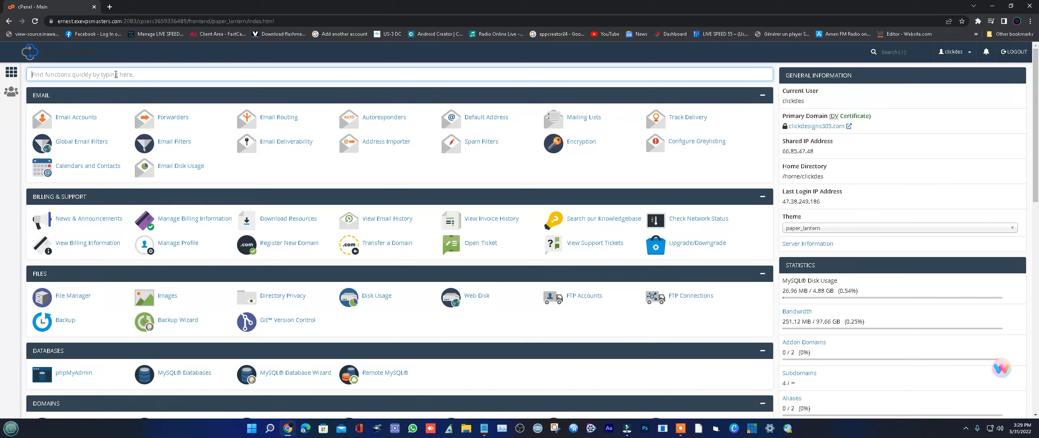
text(ph)
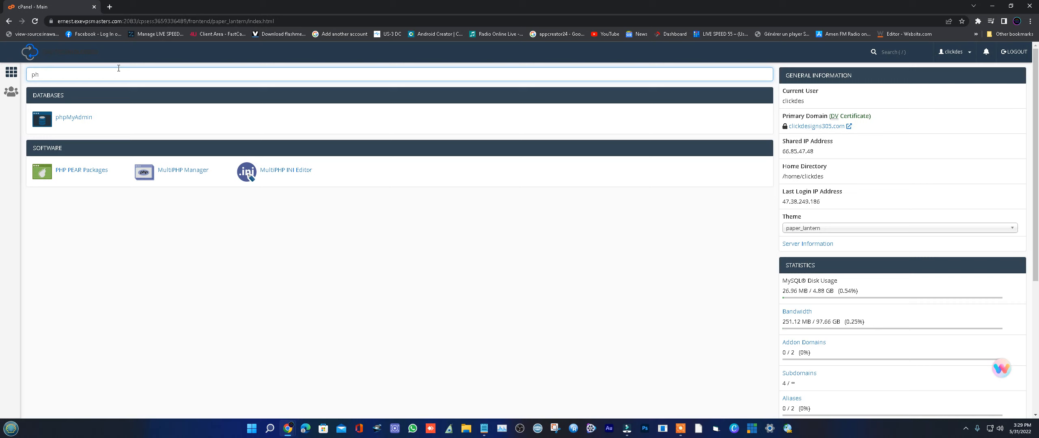
mouse_move(100, 136)
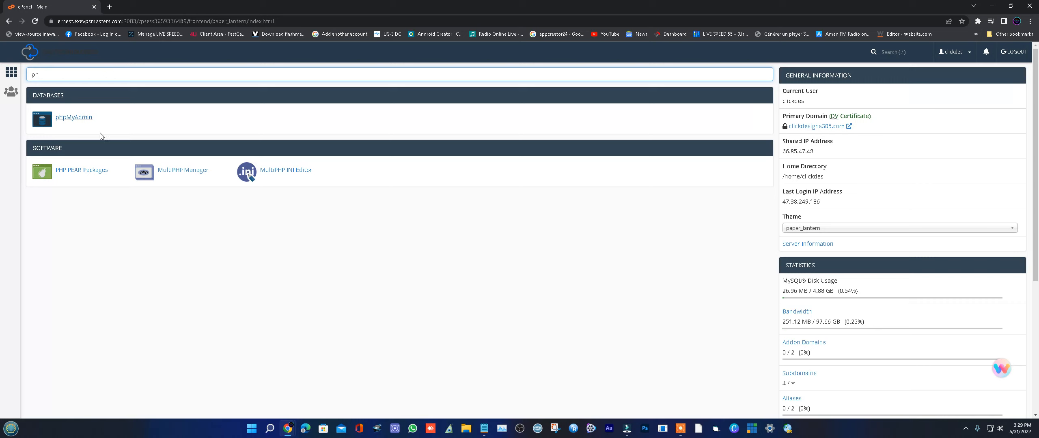
mouse_move(186, 173)
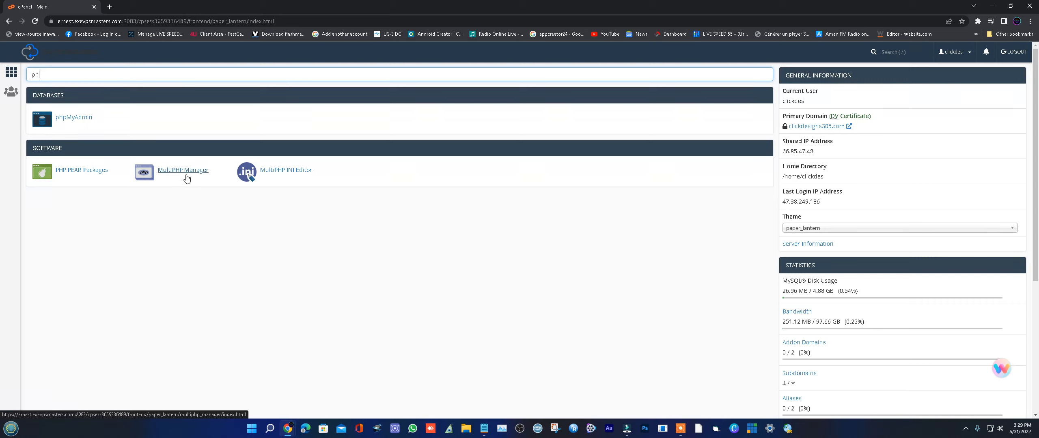
mouse_move(182, 175)
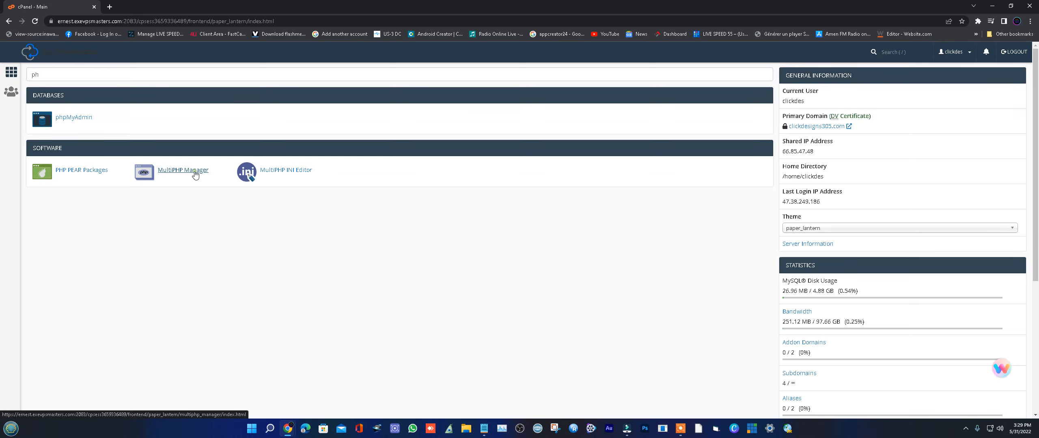
Launch MultiPHP Manager from the filtered Software results.
click(181, 172)
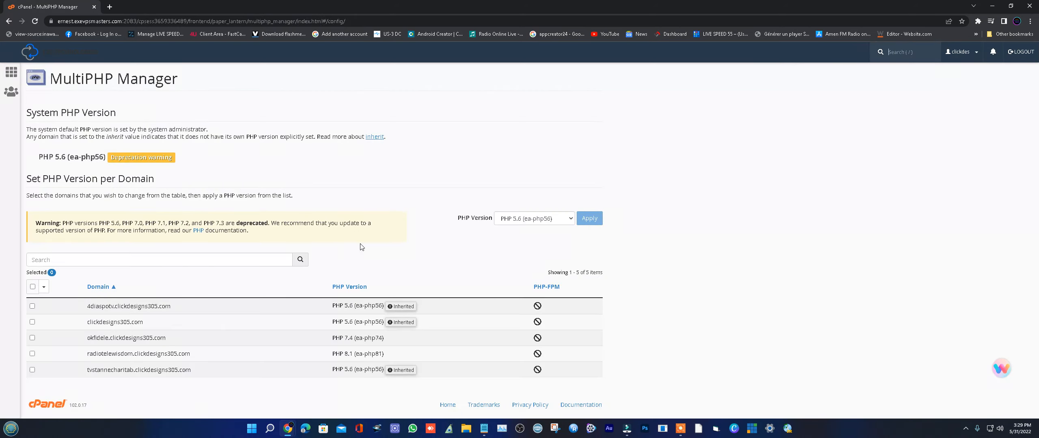
mouse_move(296, 302)
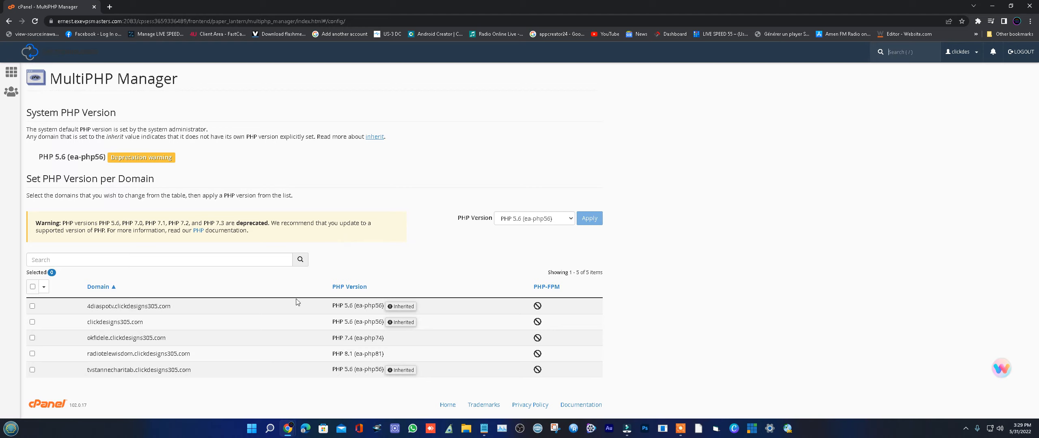
mouse_move(172, 321)
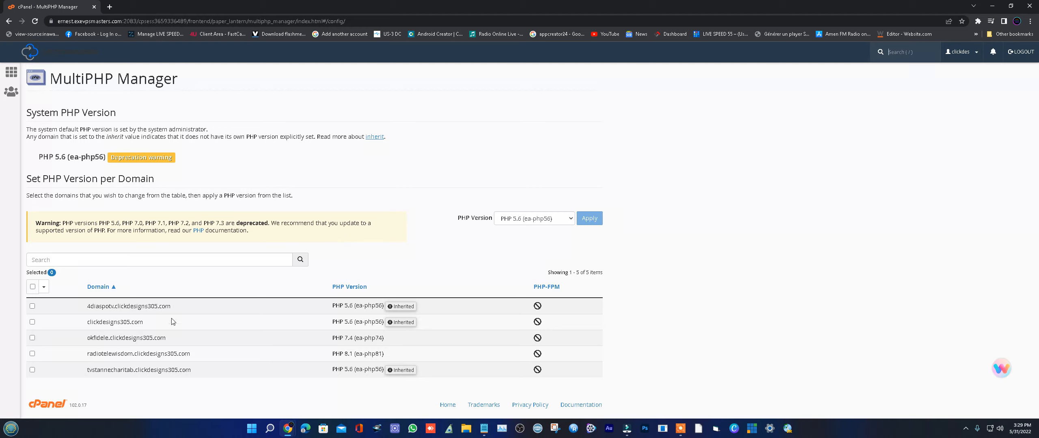
mouse_move(287, 364)
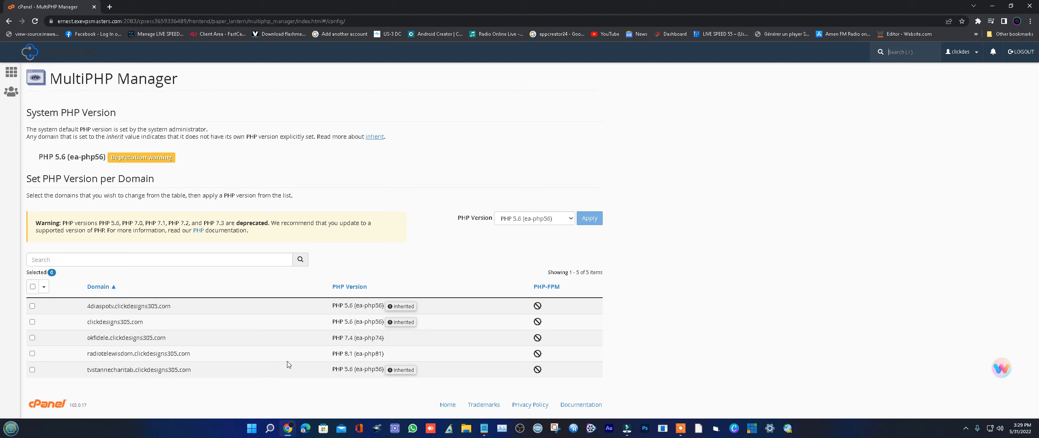
mouse_move(358, 213)
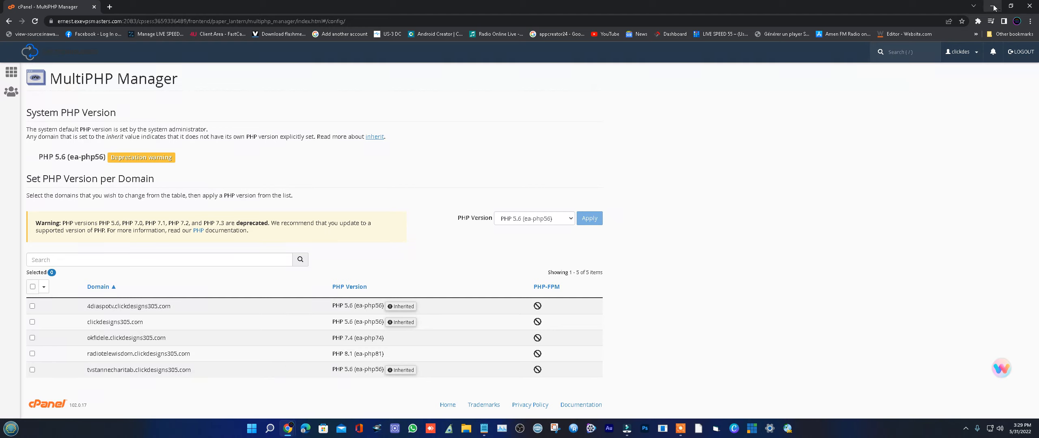
mouse_move(993, 6)
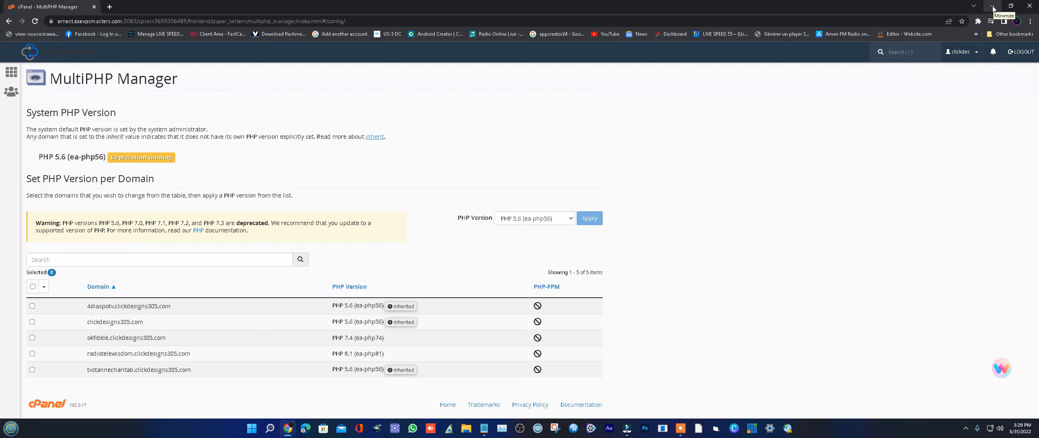
Recheck the WordPress Add Plugins results, then return to the cPanel MultiPHP Manager window.
click(991, 8)
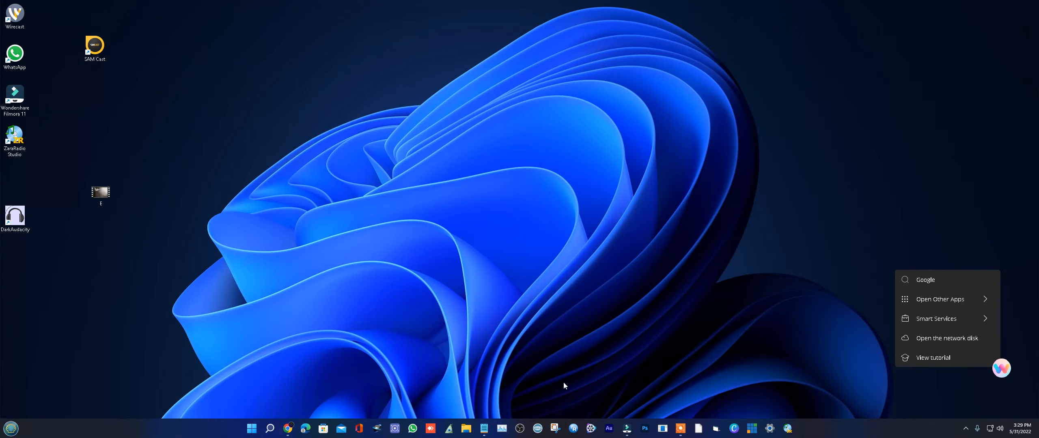
mouse_move(287, 430)
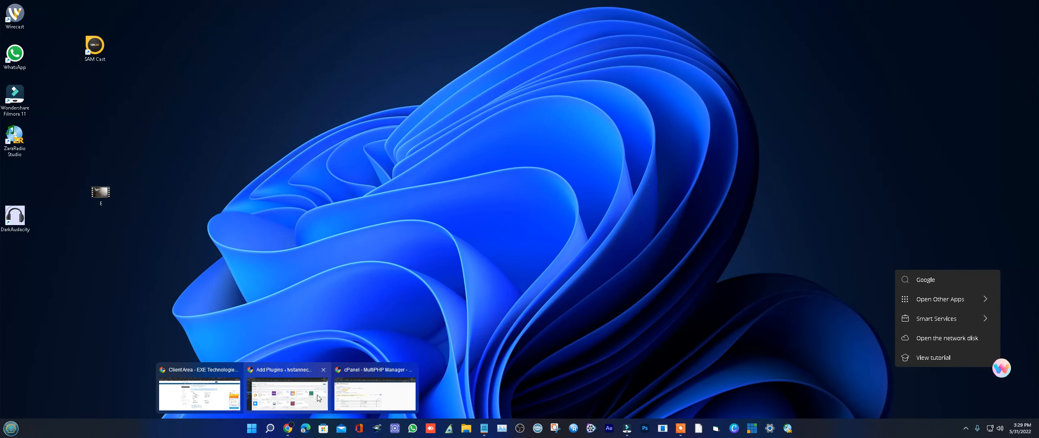
click(286, 390)
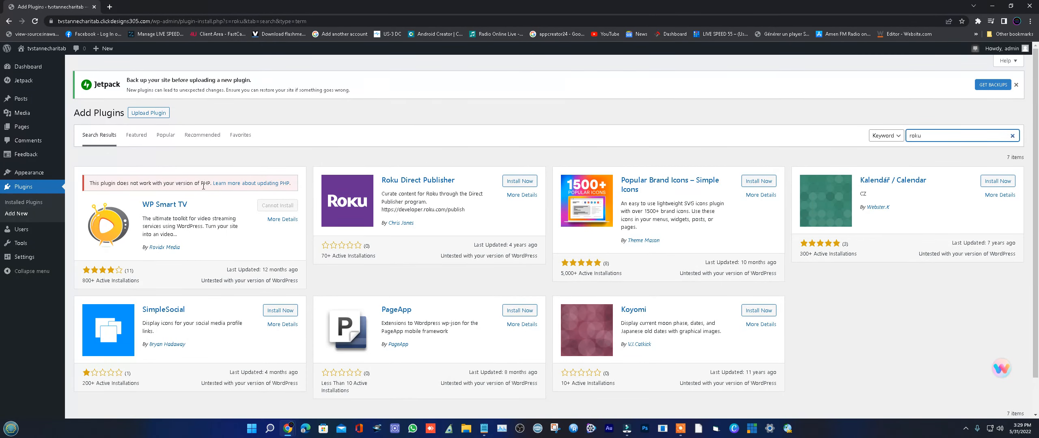
mouse_move(187, 192)
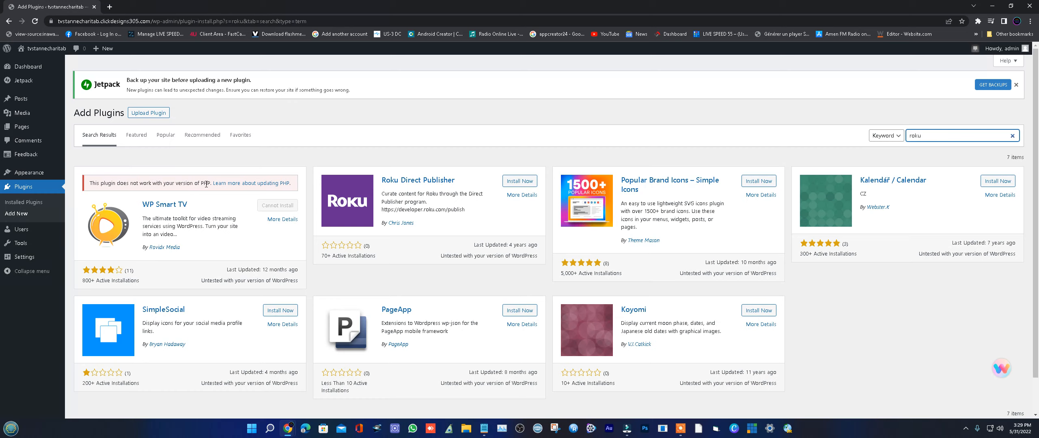
mouse_move(1004, 12)
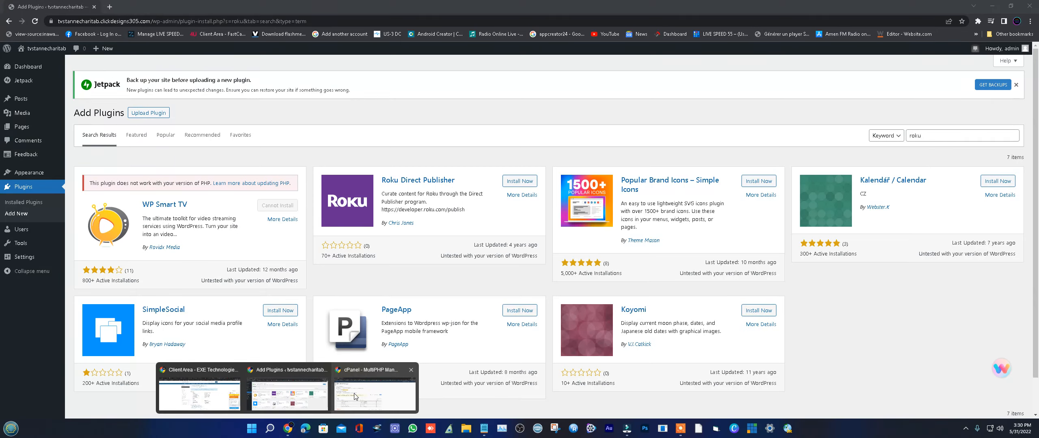
click(373, 395)
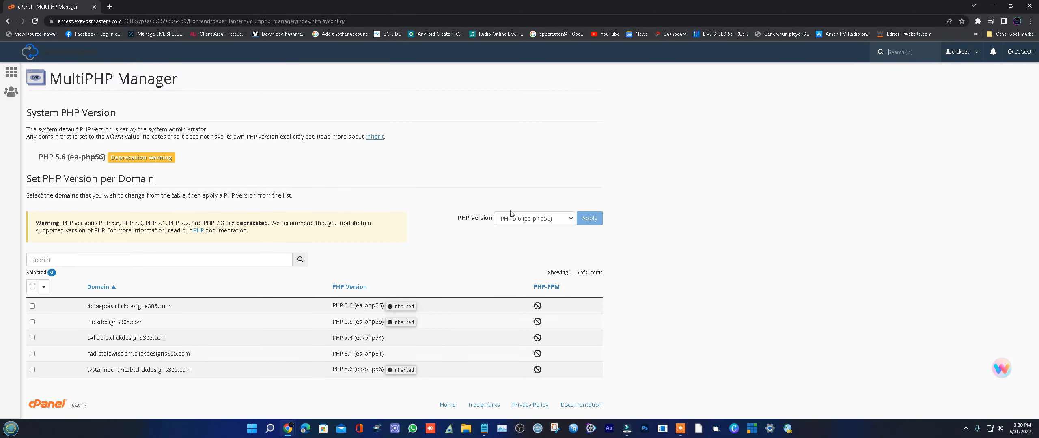
mouse_move(81, 371)
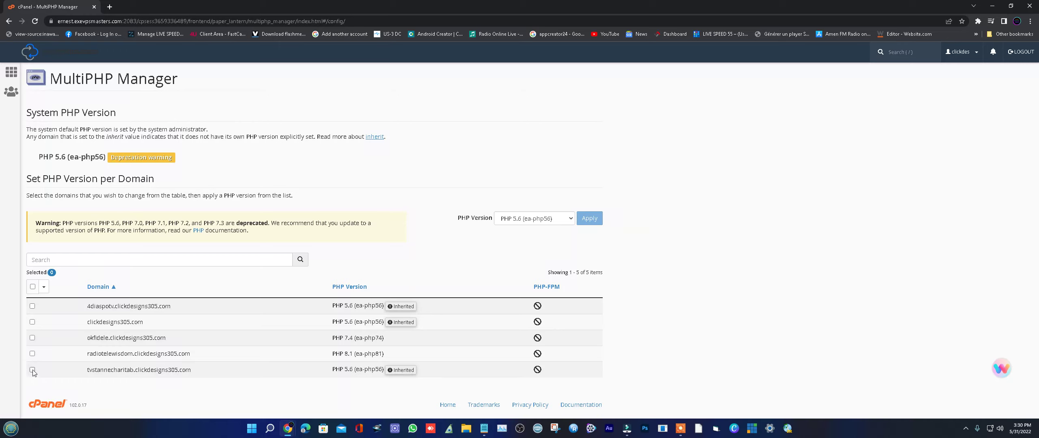
Apply PHP 8.1 (ea-php81) to the tvstannecharitab.clickdesigns305.com domain.
click(32, 369)
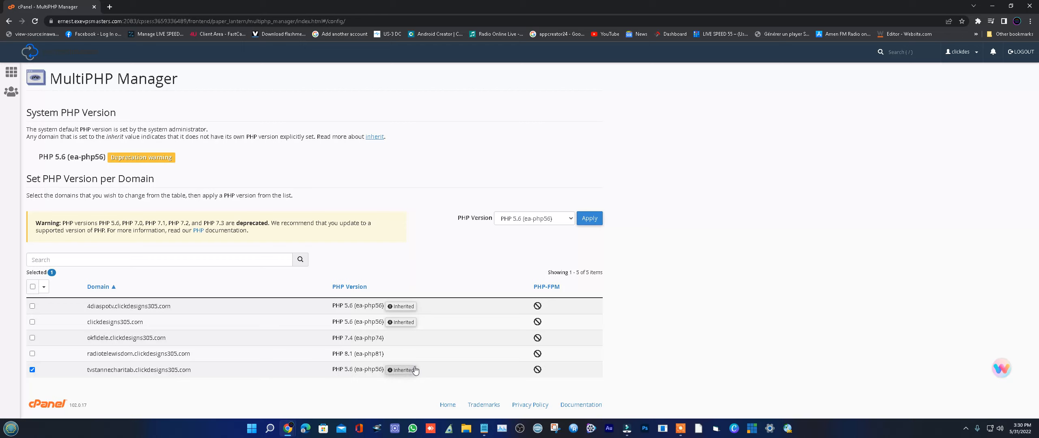
mouse_move(557, 231)
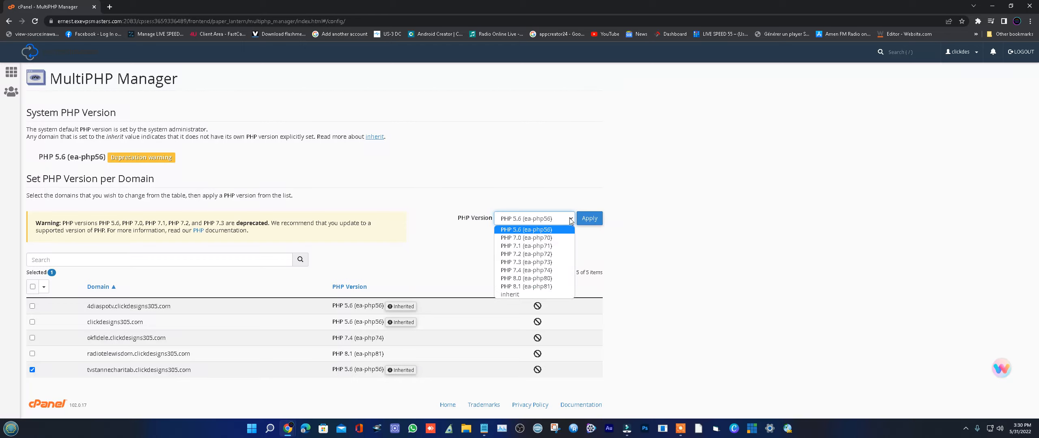
mouse_move(534, 286)
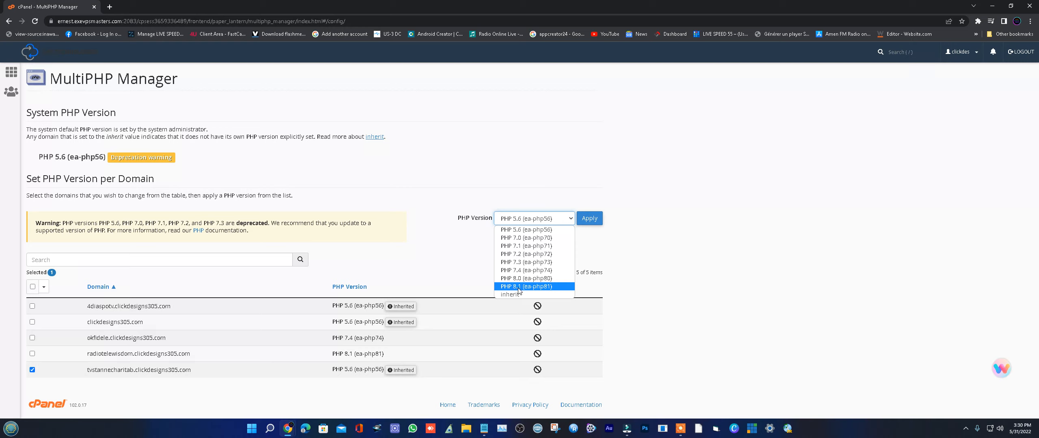
mouse_move(539, 292)
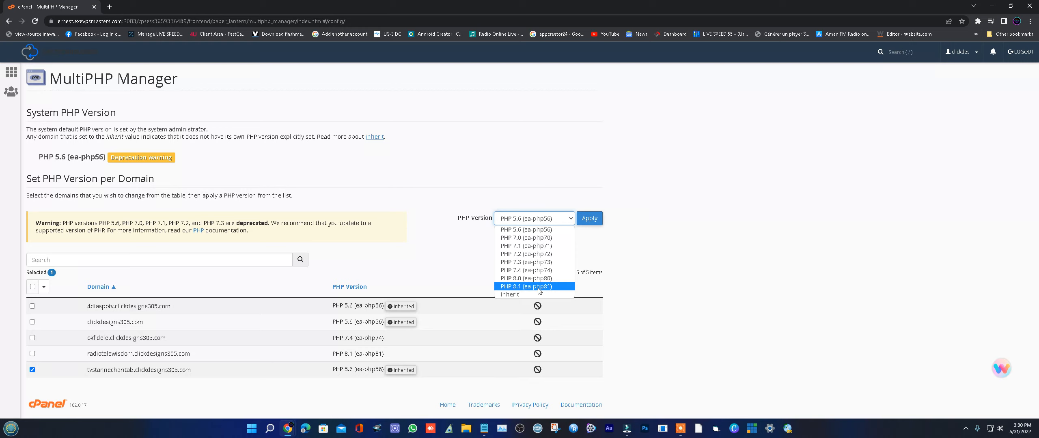
click(533, 287)
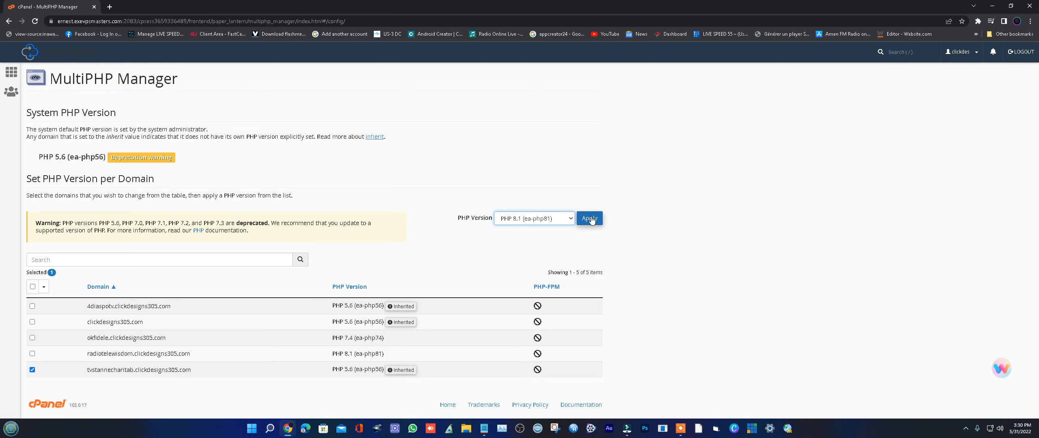
click(588, 218)
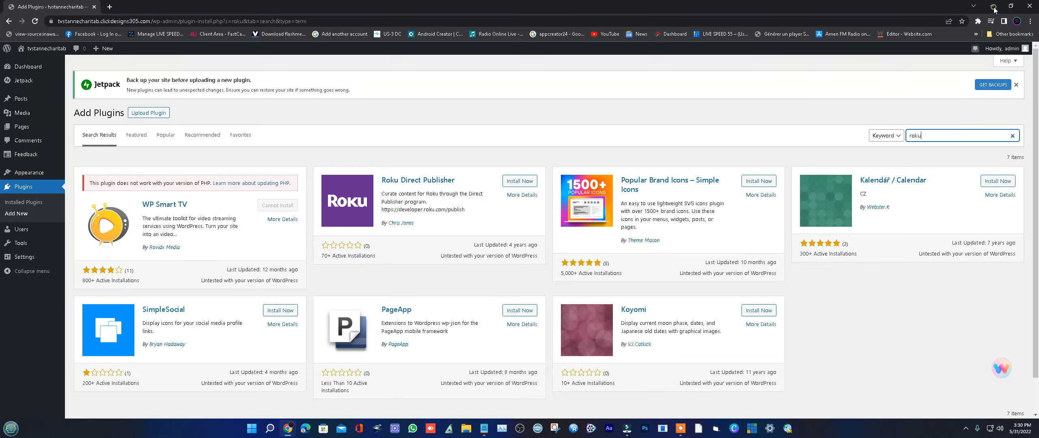
mouse_move(236, 183)
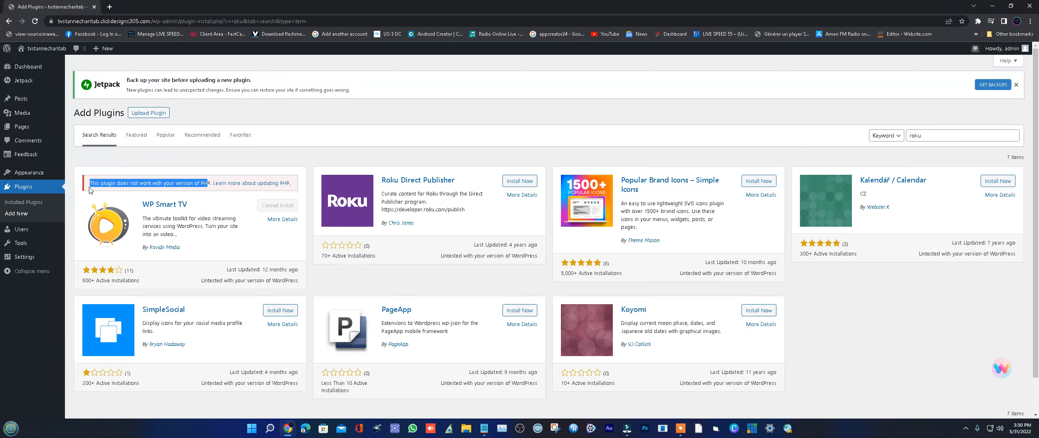
Scroll the reloaded 'roku' plugin results to find the WP Smart TV card.
scroll(down, 3)
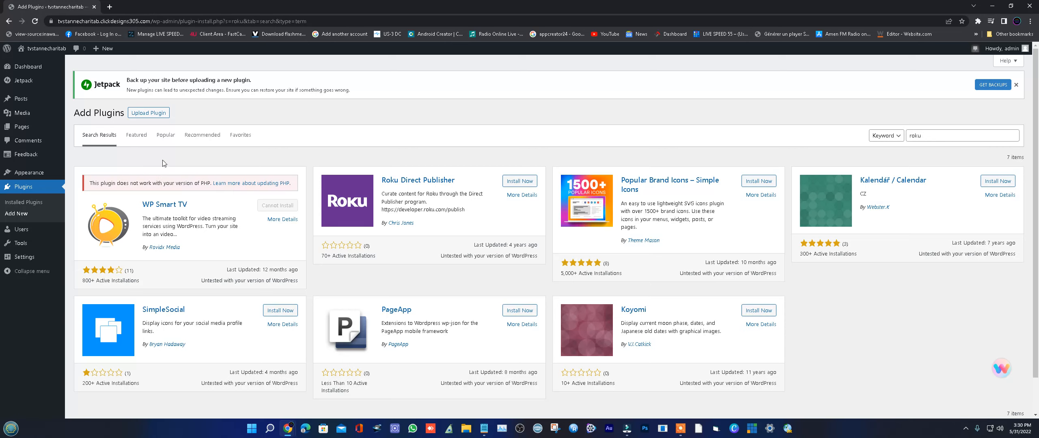
mouse_move(236, 192)
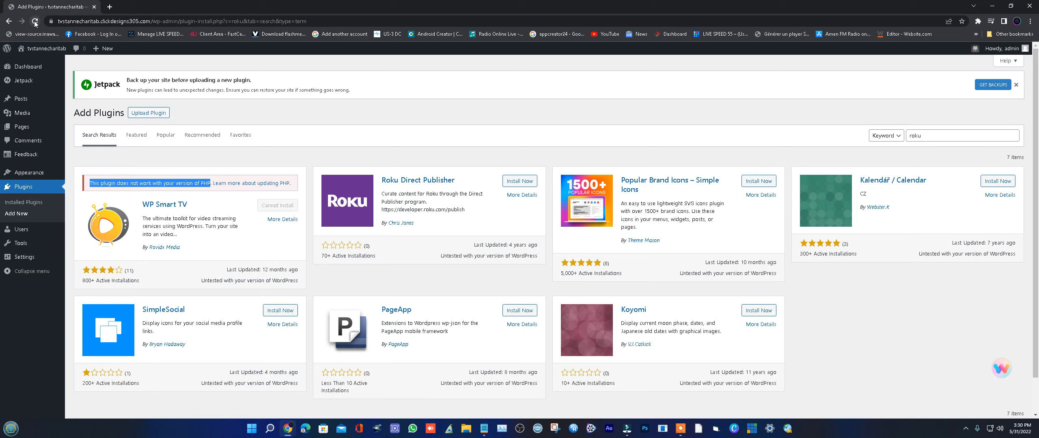
mouse_move(35, 21)
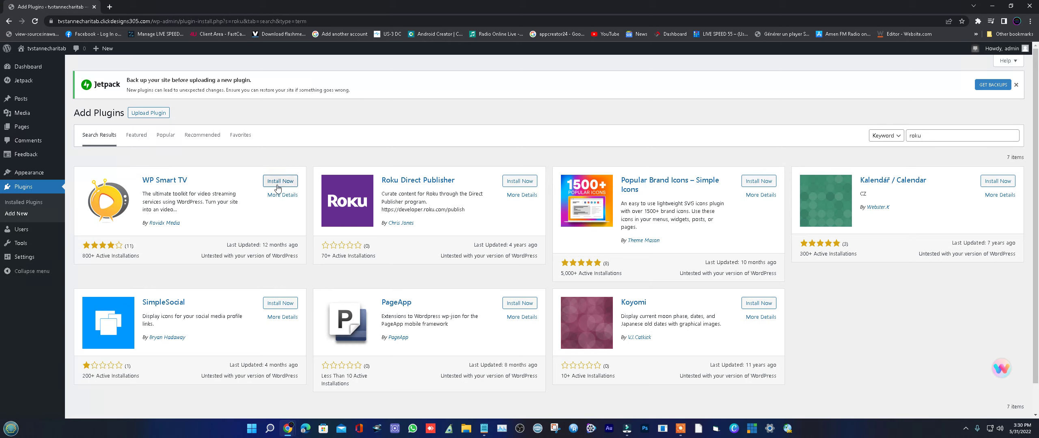
mouse_move(279, 181)
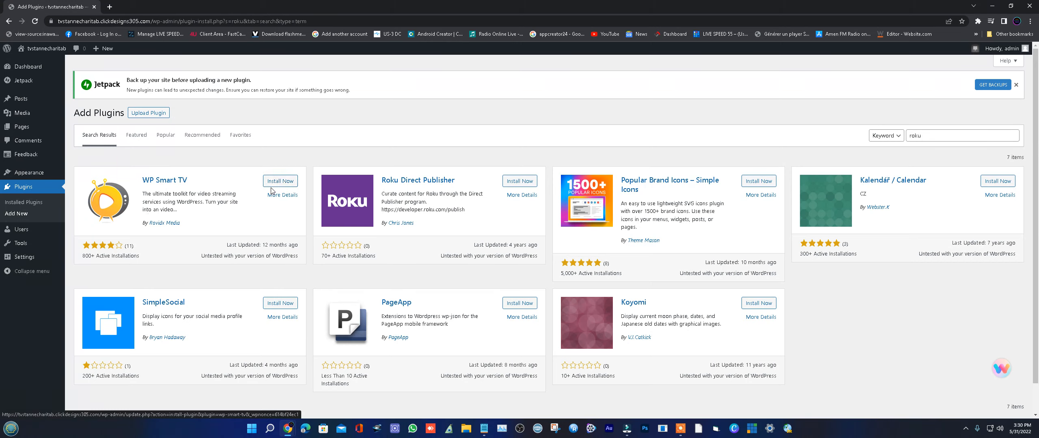
mouse_move(280, 182)
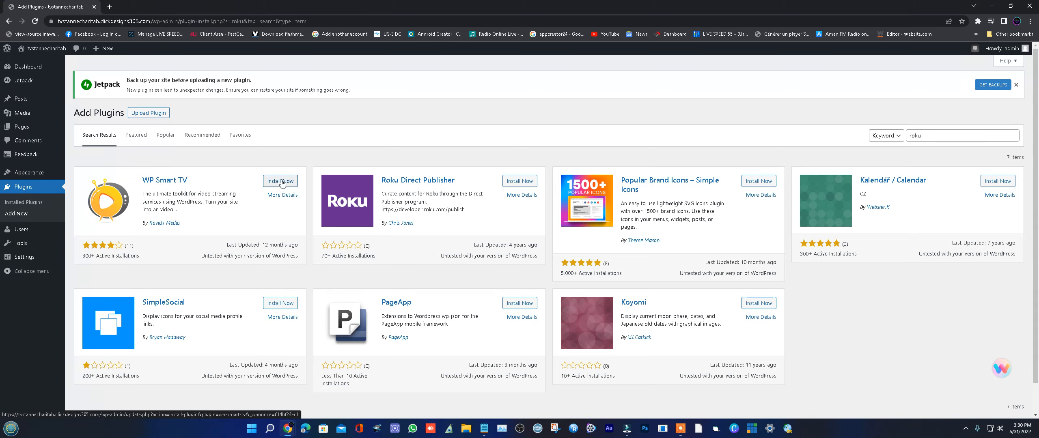
Install WP Smart TV from its card and activate it once installation finishes.
click(279, 180)
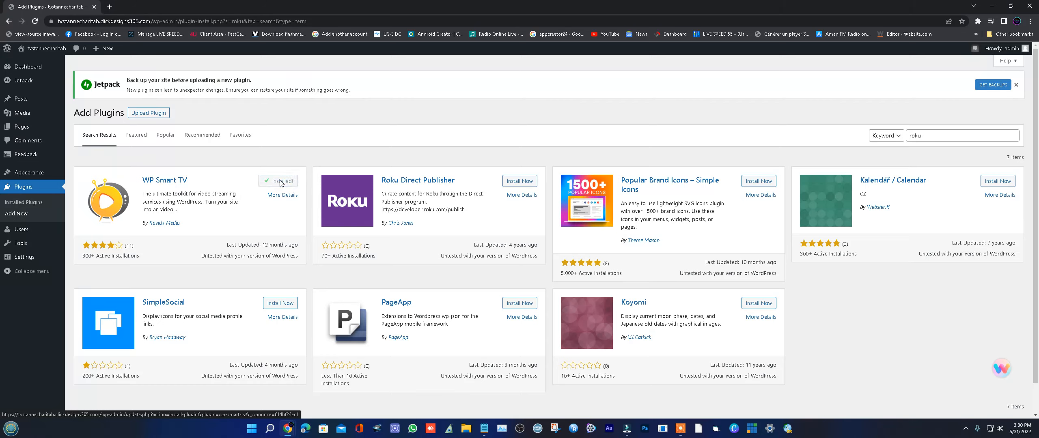
click(283, 181)
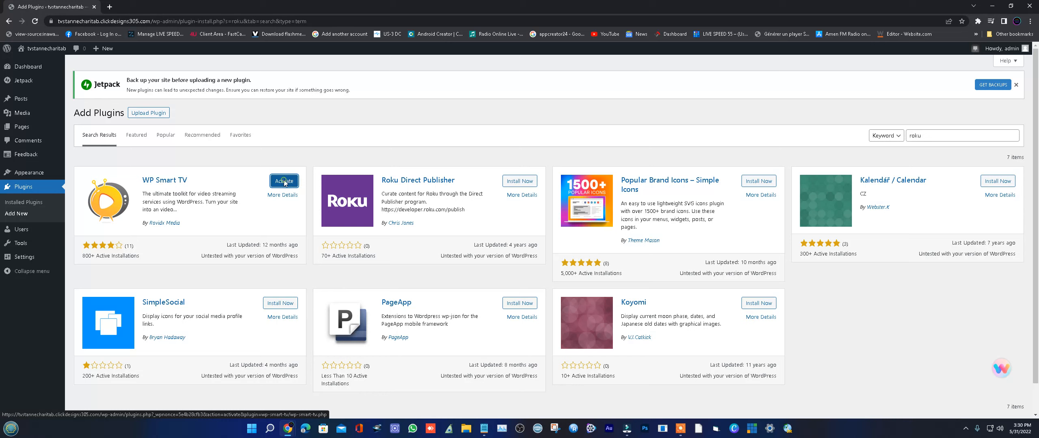
click(283, 181)
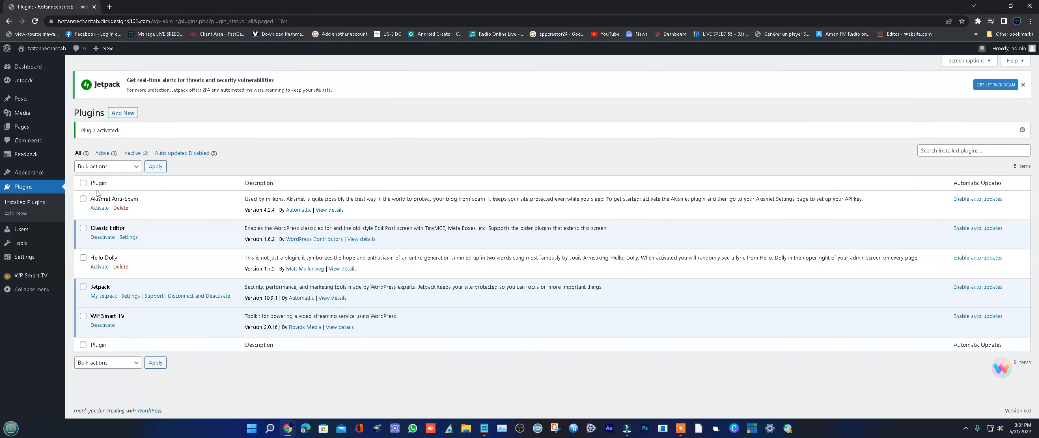
mouse_move(198, 206)
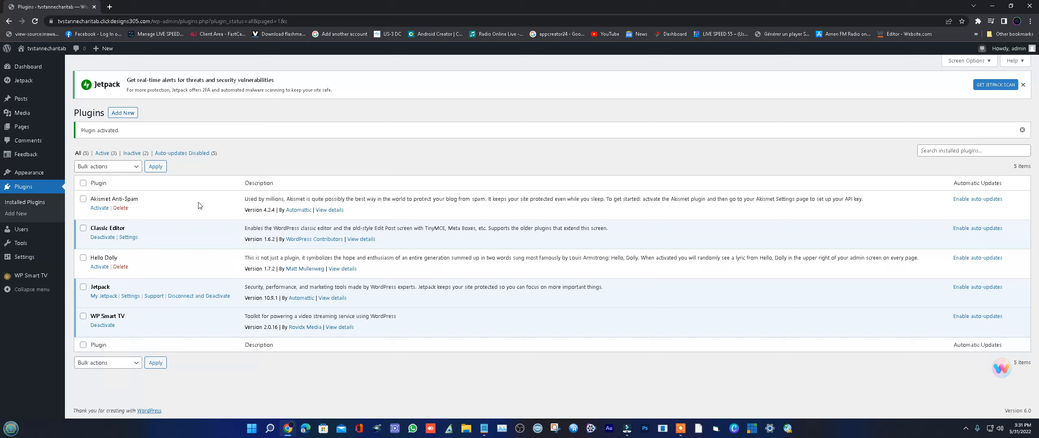
mouse_move(214, 225)
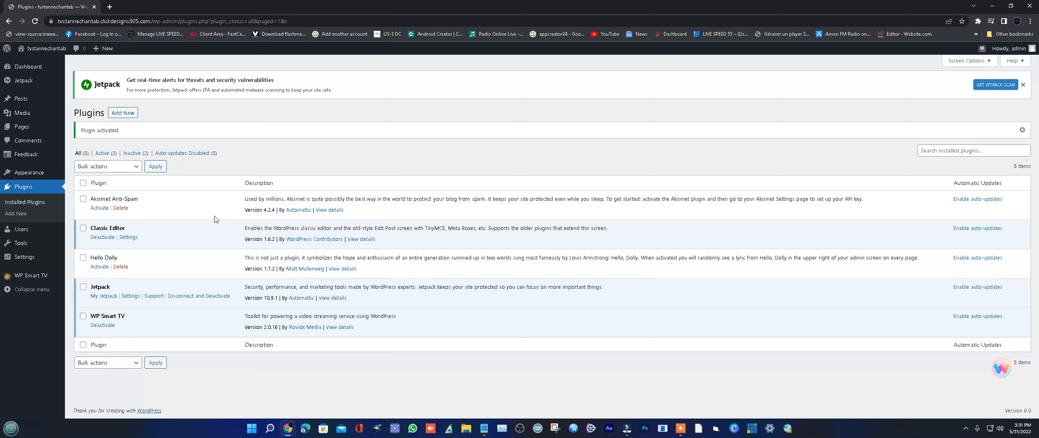
mouse_move(836, 233)
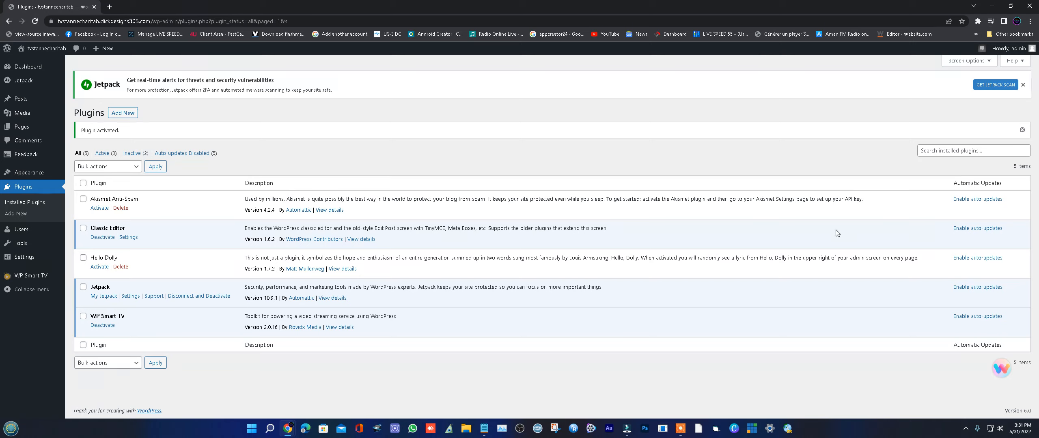